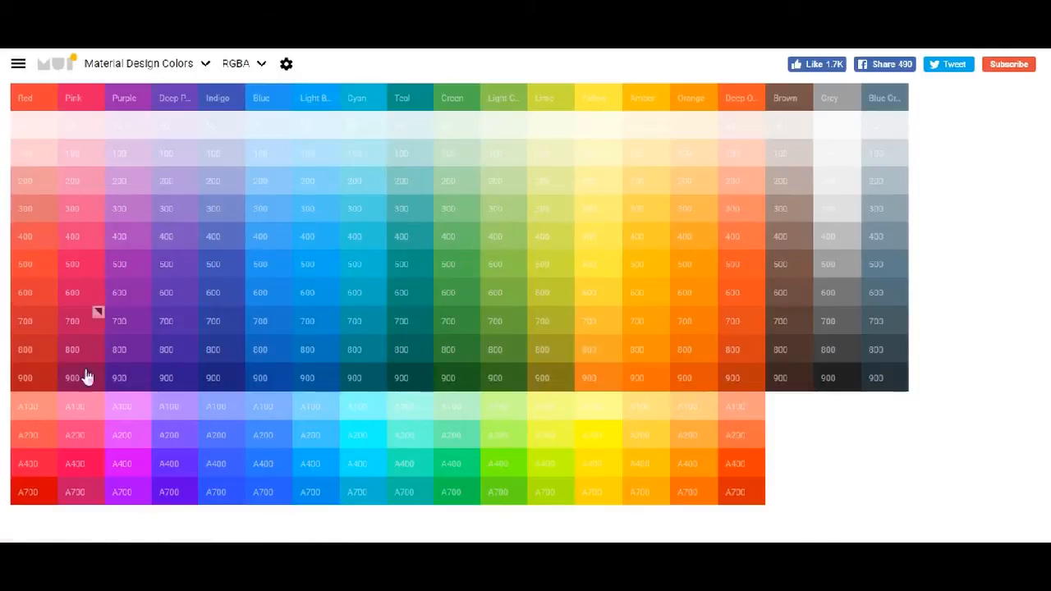
mouse_move(47, 335)
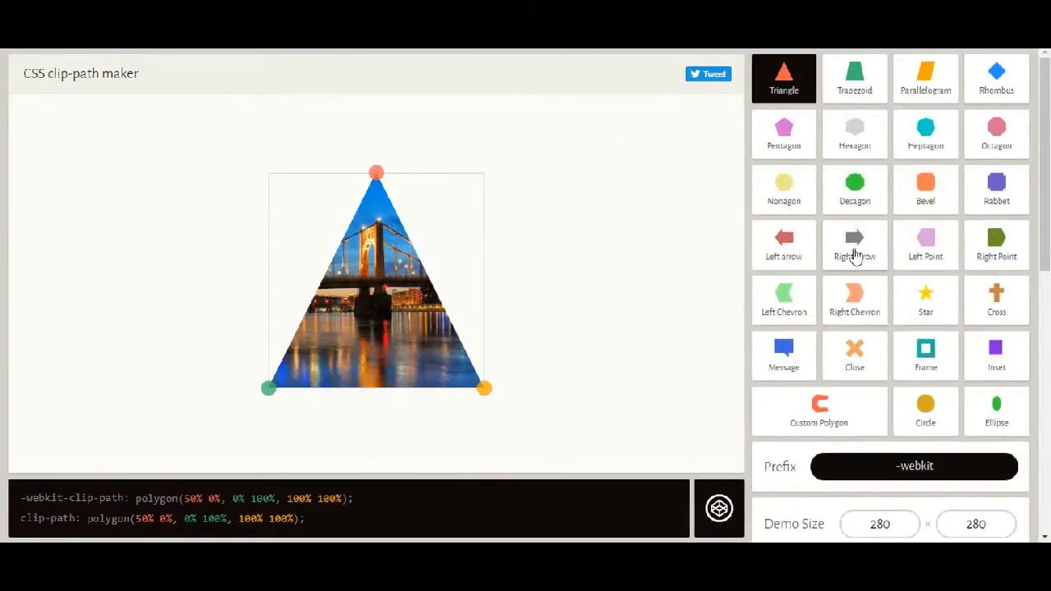
Step: Scroll down the Material Design colour palette before moving to Clippy's triangle preset
scroll("down", 3)
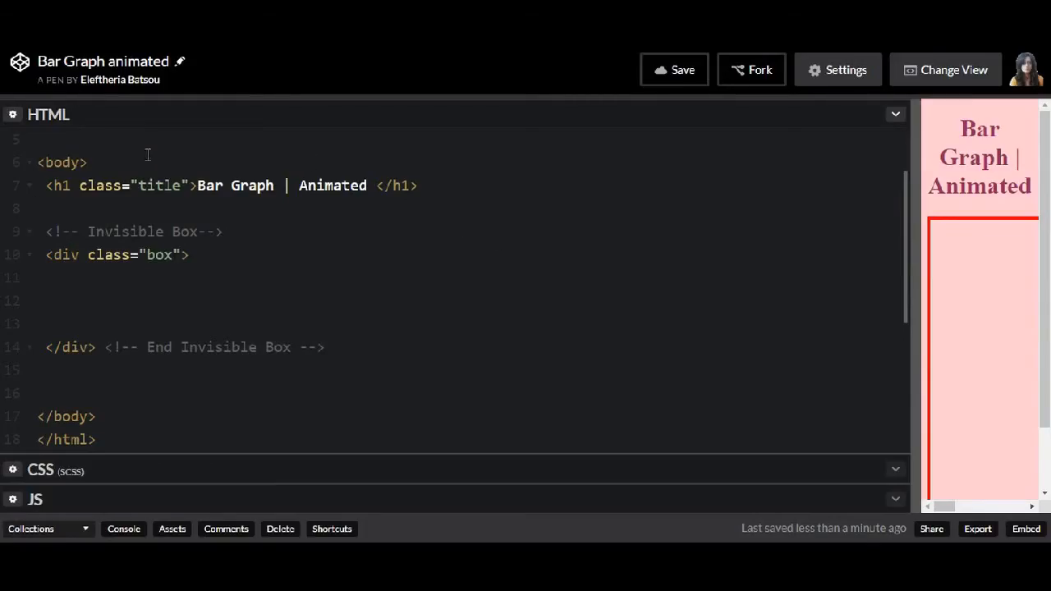
Step: Expand the CSS, widen the preview, and comment out the .box red border with //
left_click(37, 208)
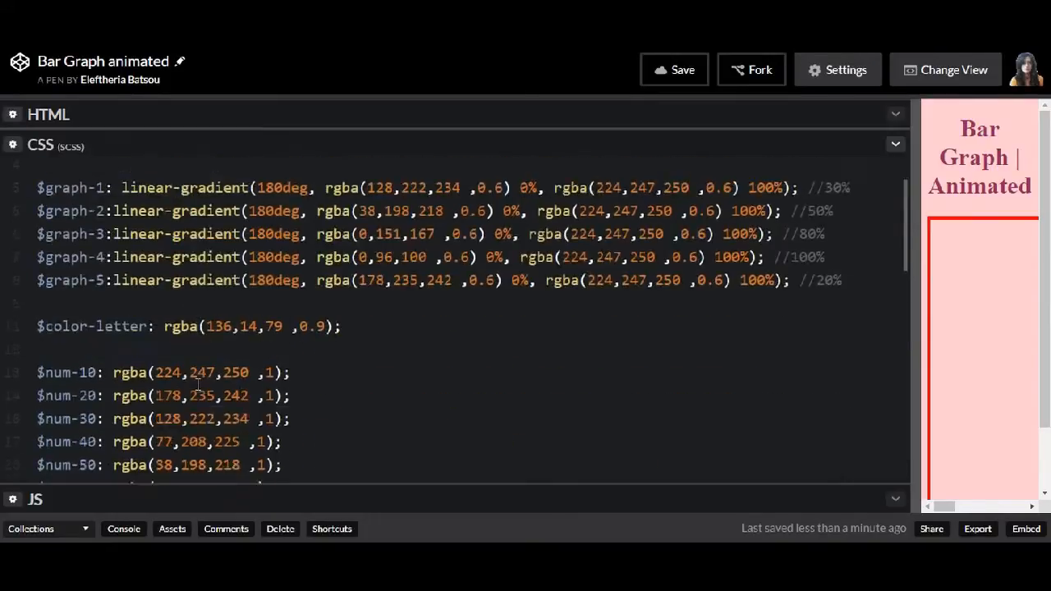
scroll("down", 3)
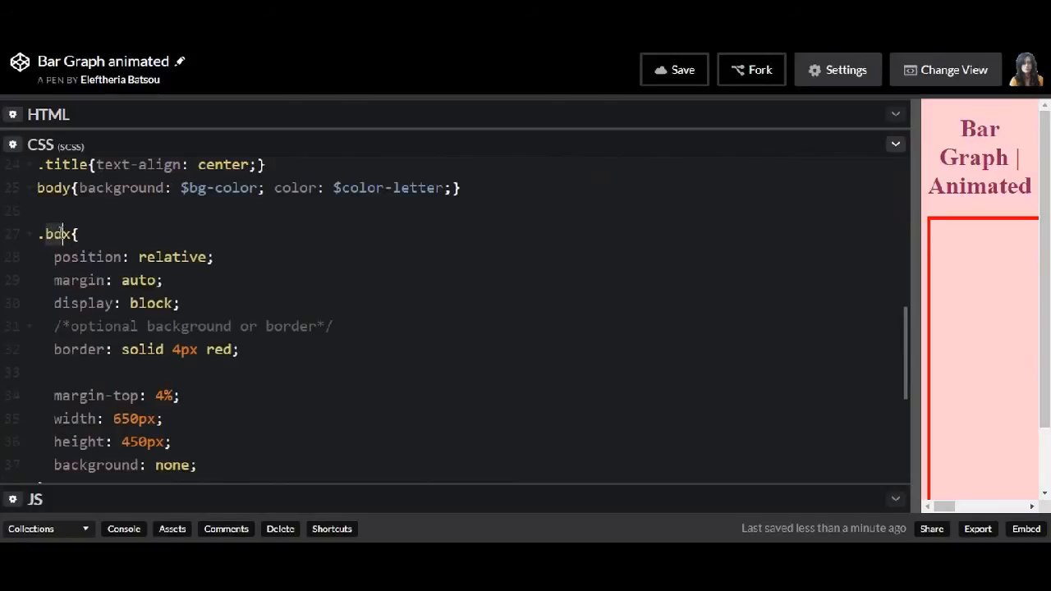
scroll("down", 3)
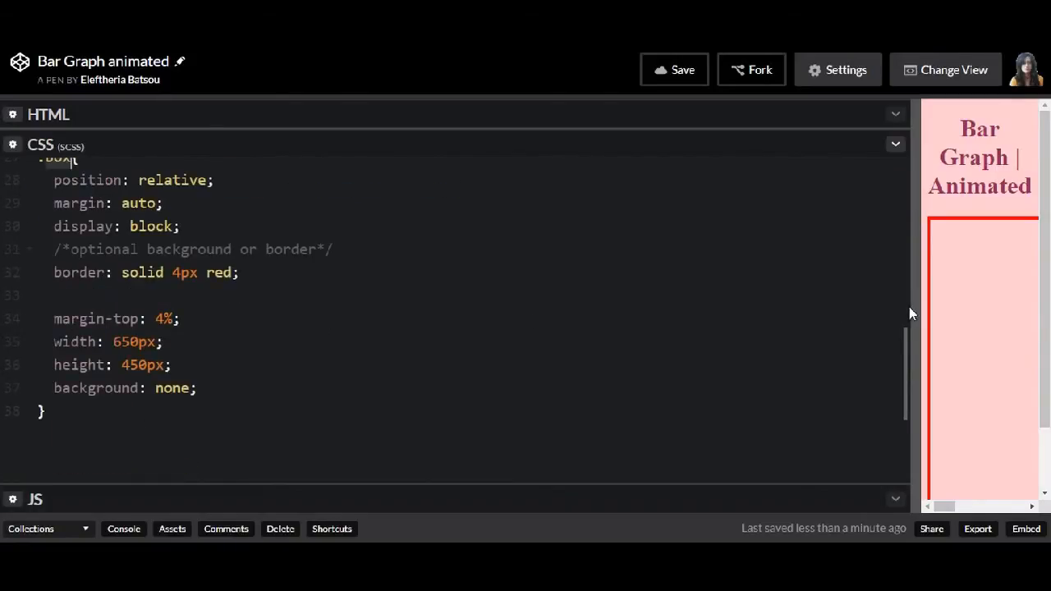
left_click_drag(915, 328, 492, 328)
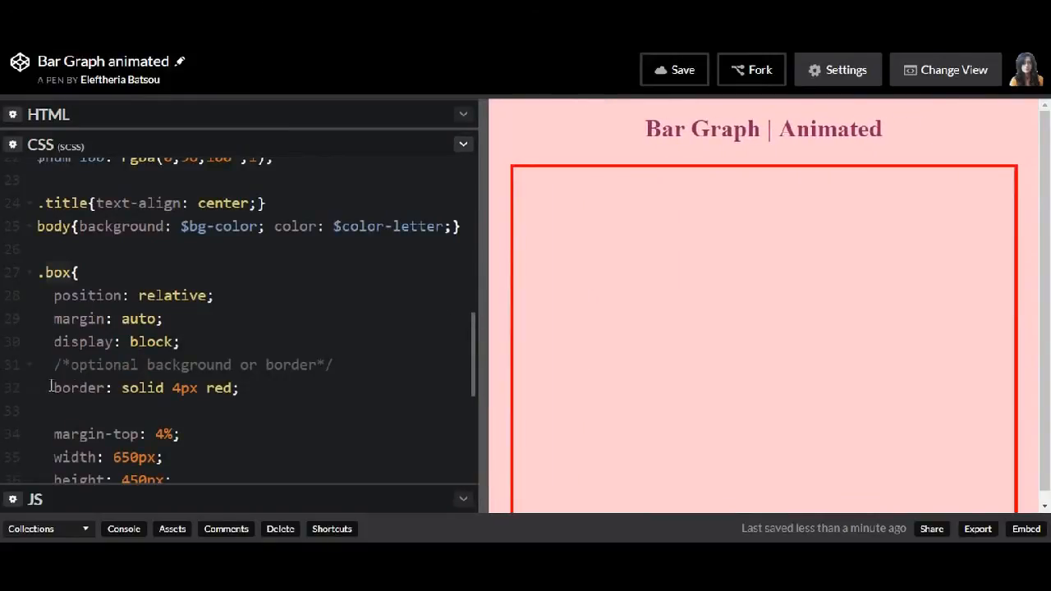
type("//")
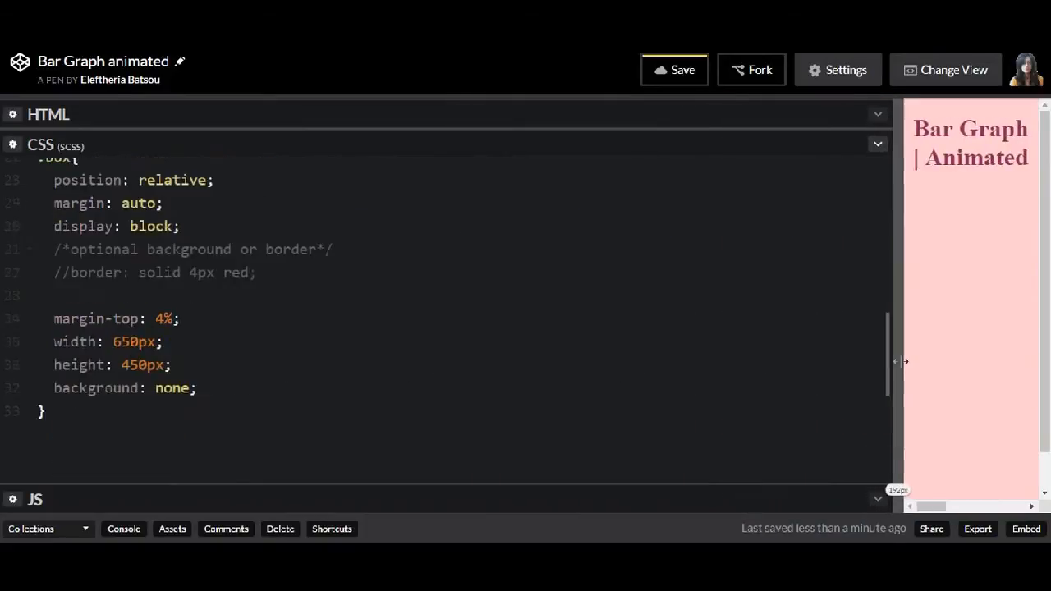
scroll("up", 3)
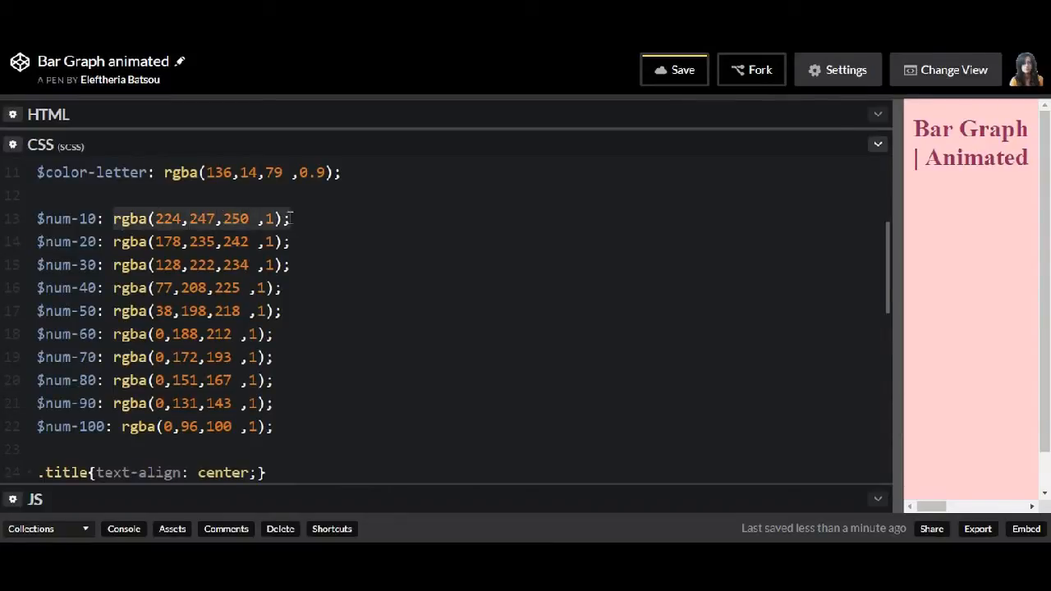
scroll("up", 3)
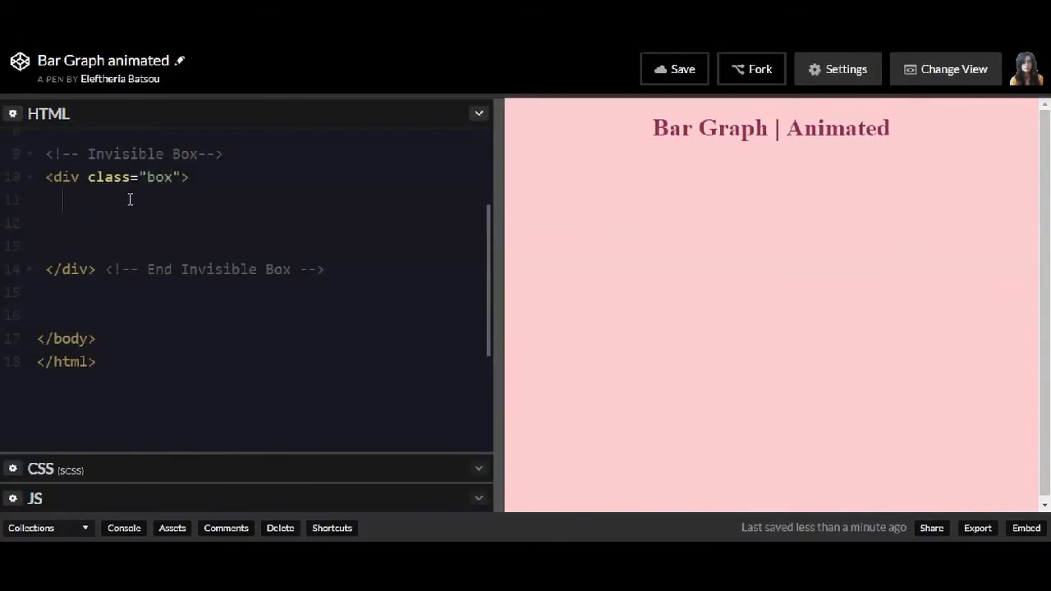
Step: Add an arrow div and a num-bar div inside div.box in the HTML
type("<div class=\"arow\"></div>")
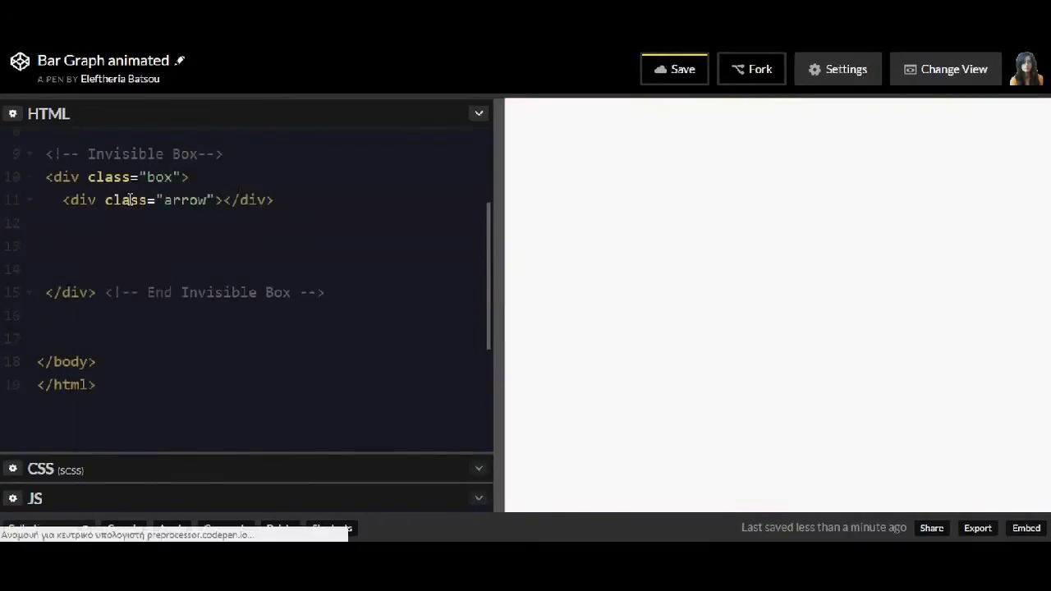
type("<div class=\"num-bar\">")
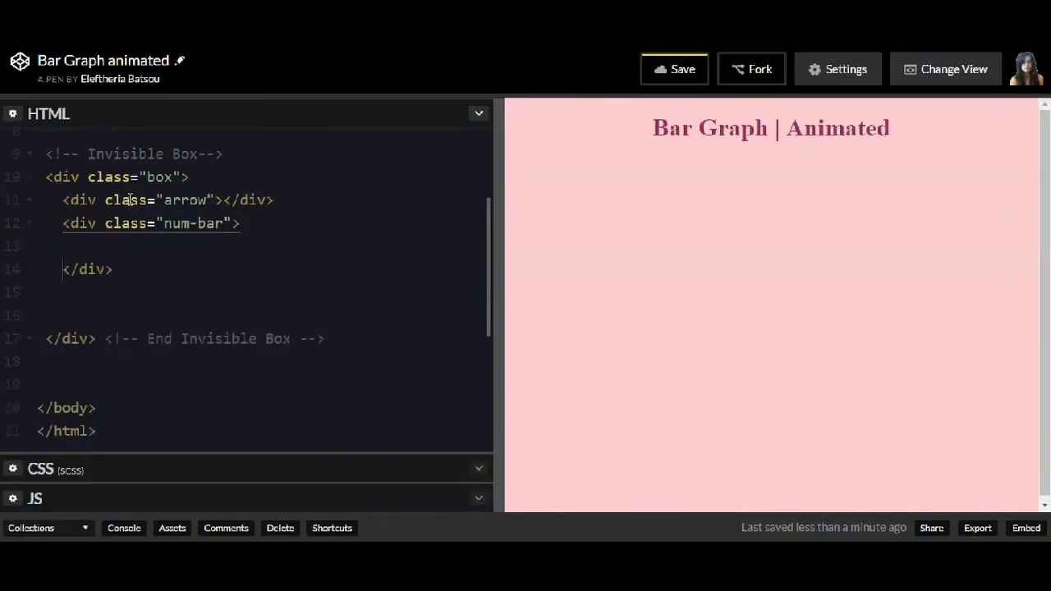
type("<div class=\"num-bar\"></div>")
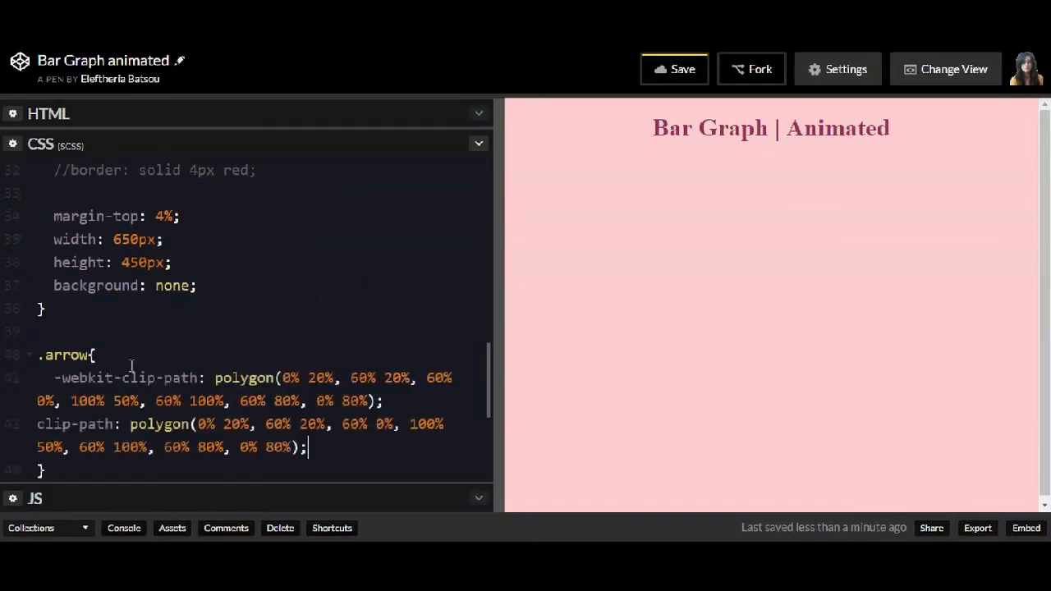
Step: Give .arrow absolute position, 15% size, $color-letter background and a moveArrow 3s animation
type("position:absolute;")
type("width: 15%;")
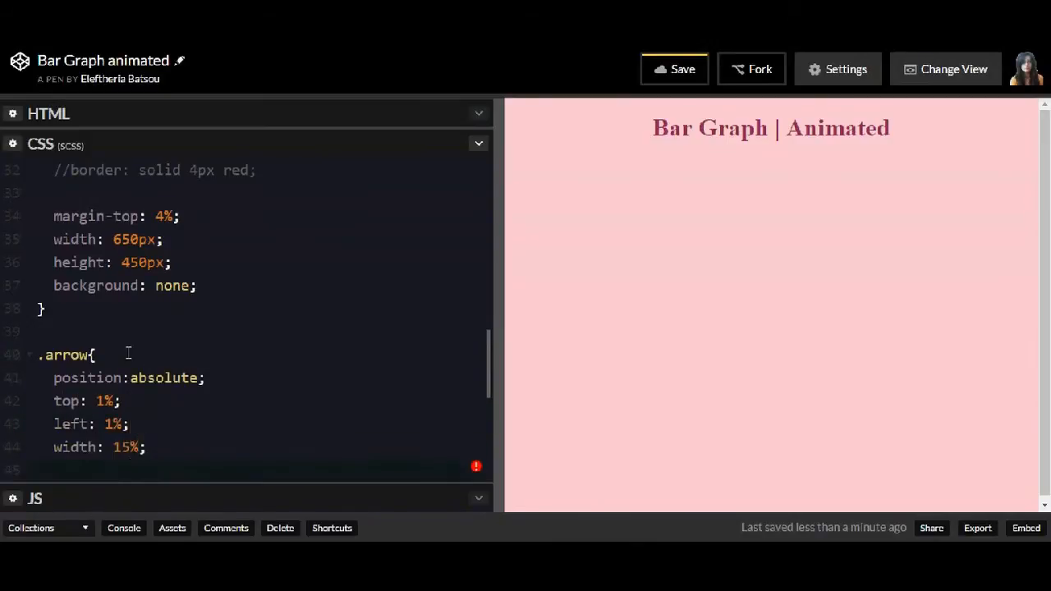
type("background-color: $color-letter;")
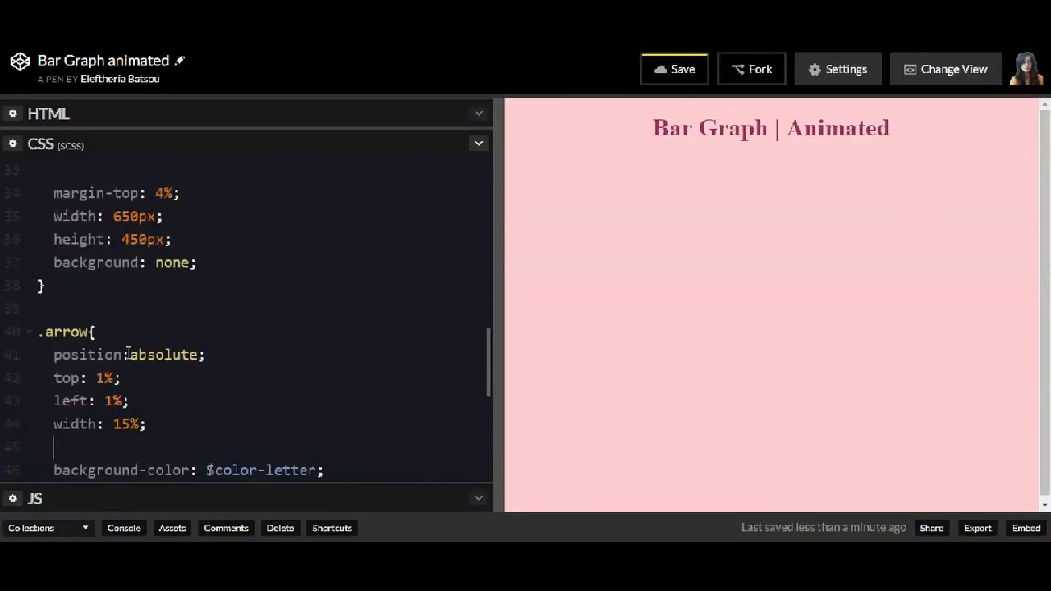
type("height: 15%;")
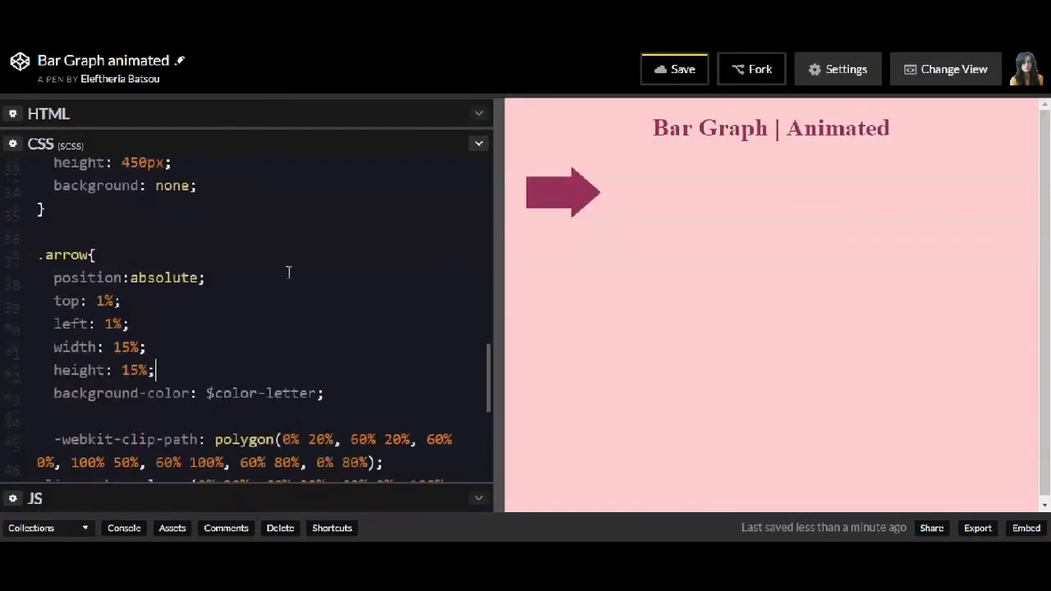
type("animation: move")
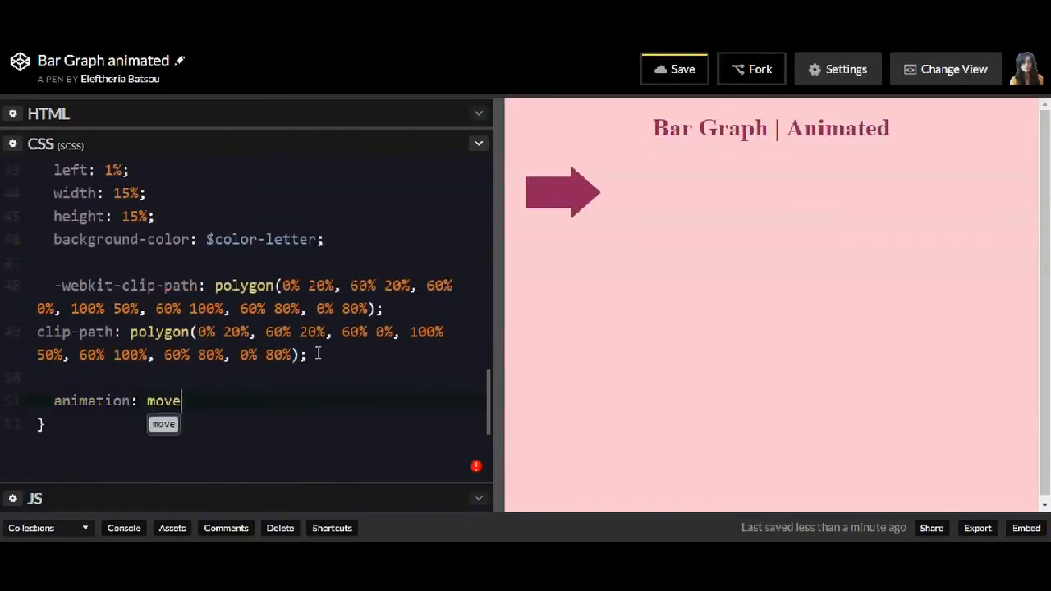
type("Arrow 3s 1")
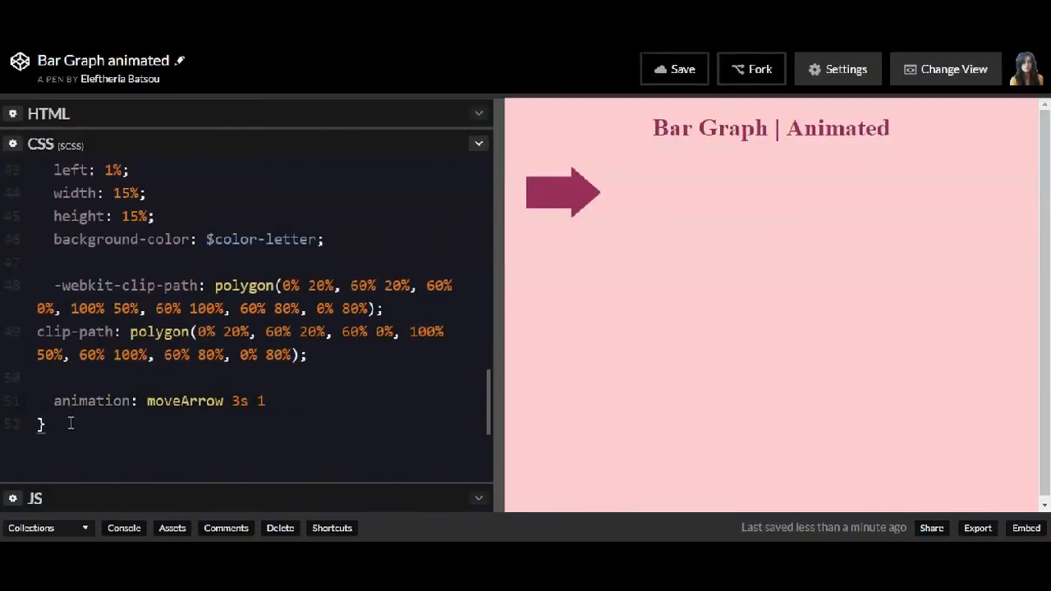
type("@keyframes moveArro")
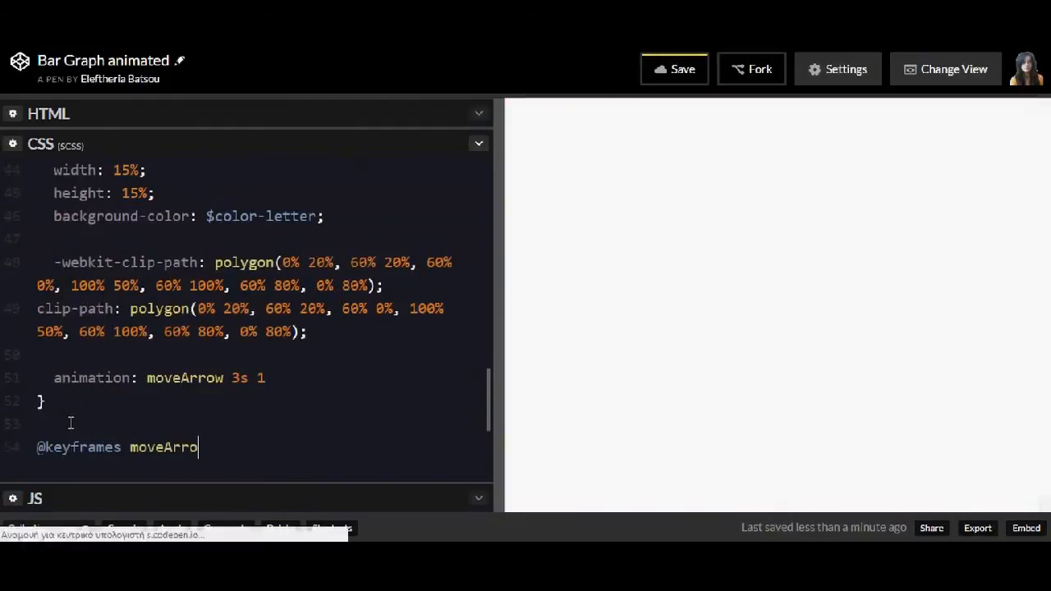
Step: Write moveArrow keyframes: left 1% light pink, left 88% at 90%, rotate 180deg at 100%
type("w{")
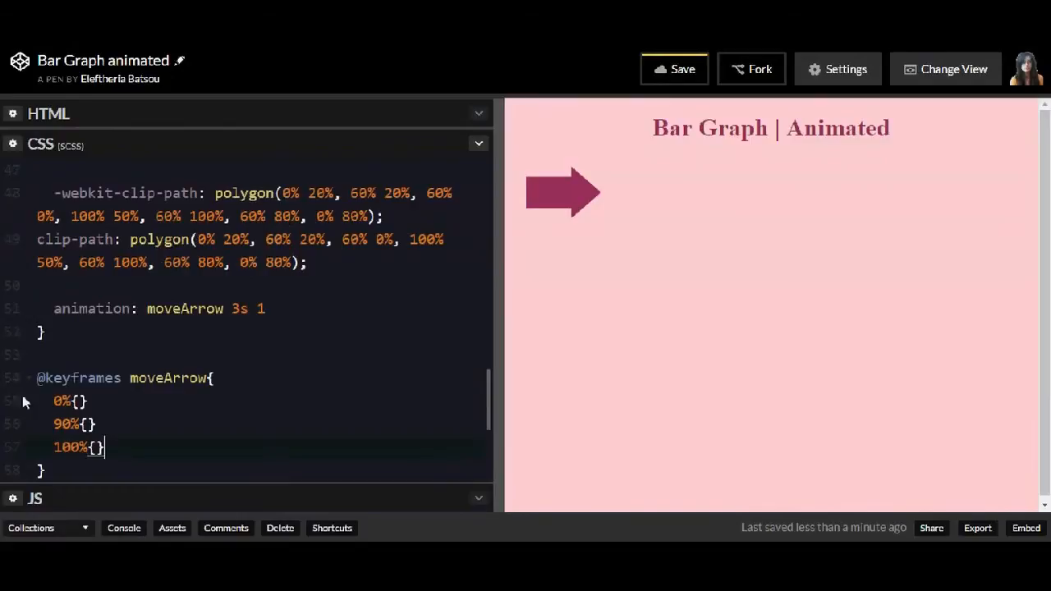
type("left: 1%;")
type("background: rgba();")
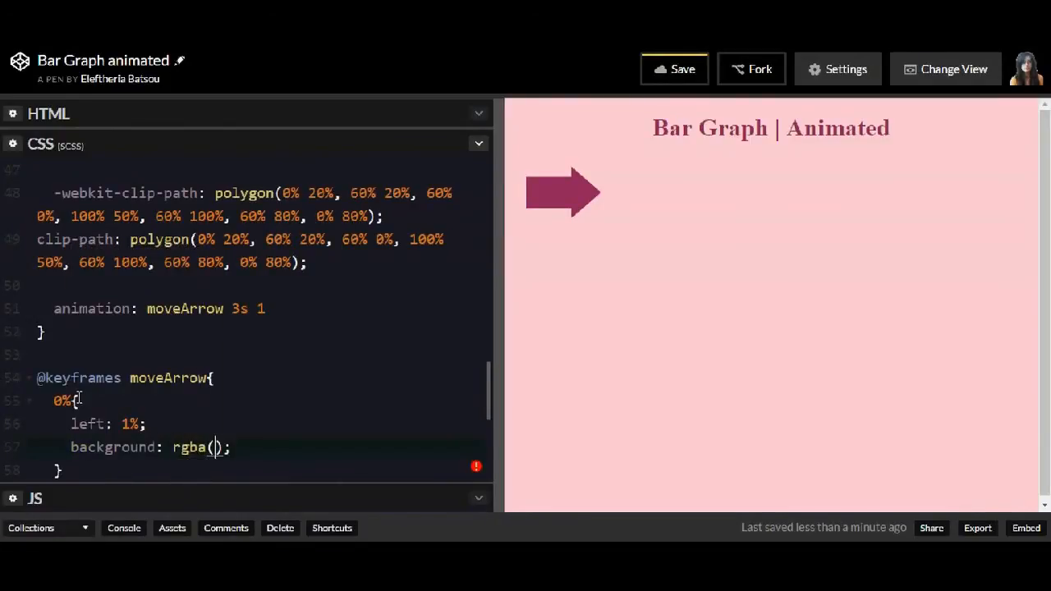
type("248,187,208,")
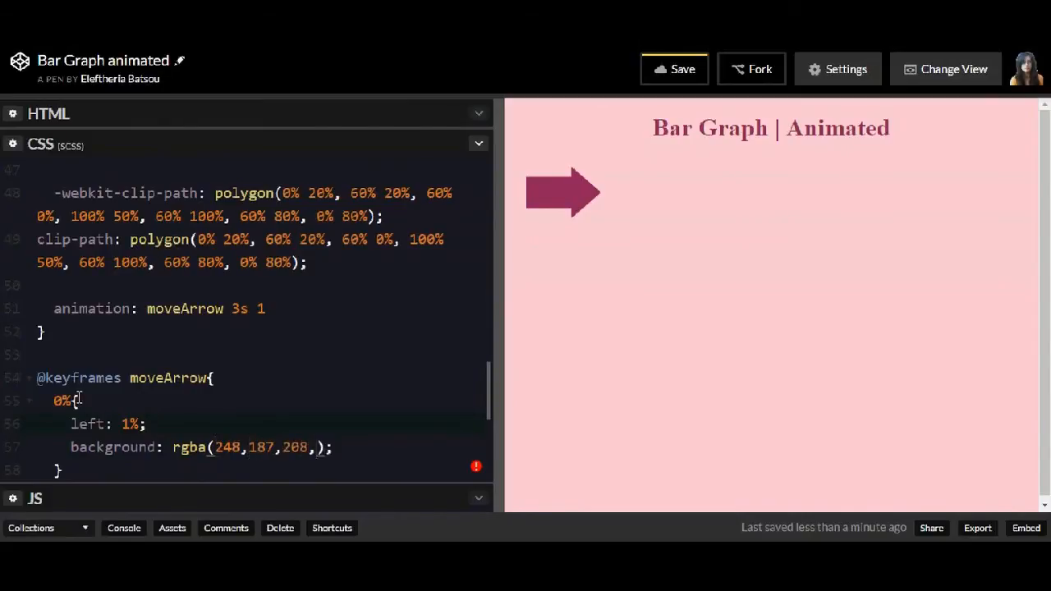
type("transform: rotate(0deg);")
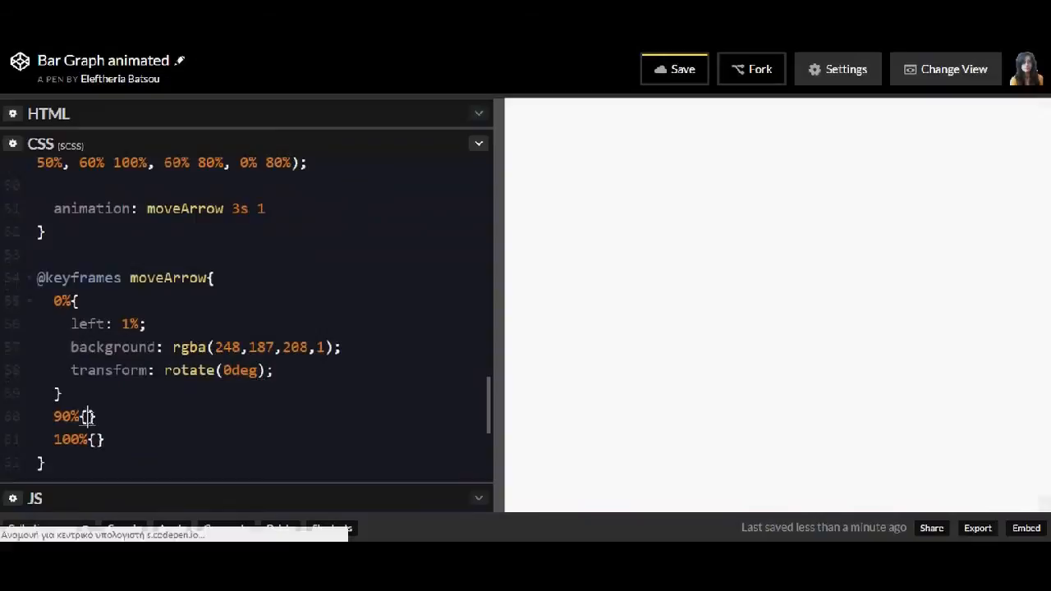
type("background: $color-letter;")
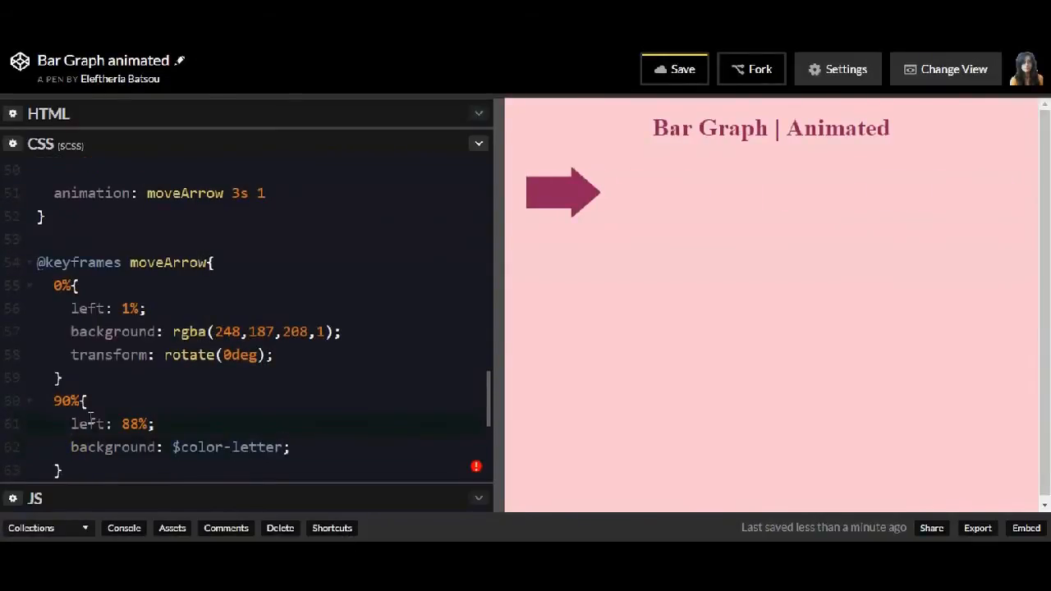
type("100%{")
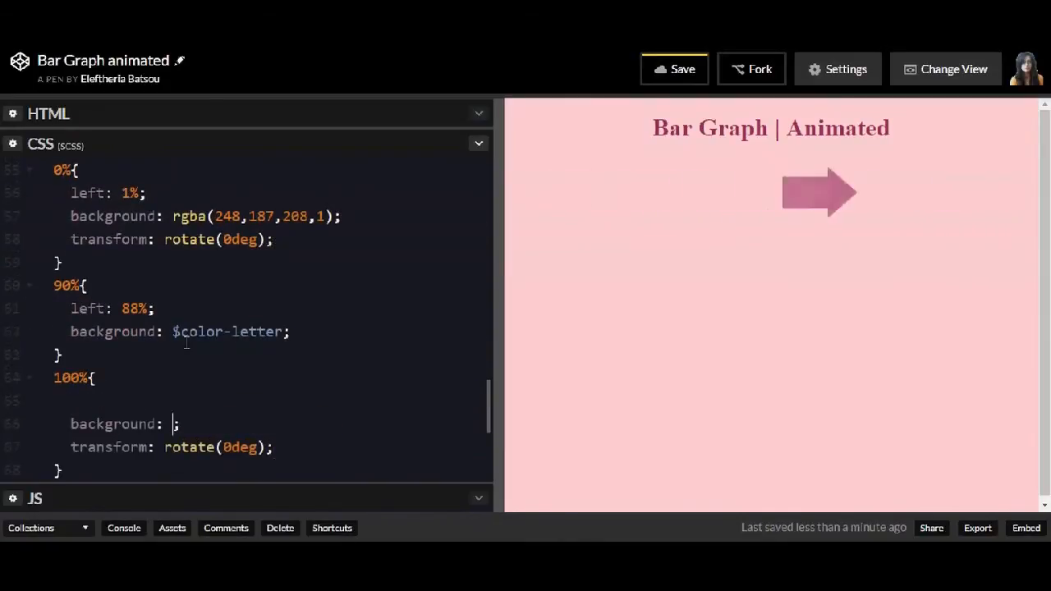
type("$color-letter")
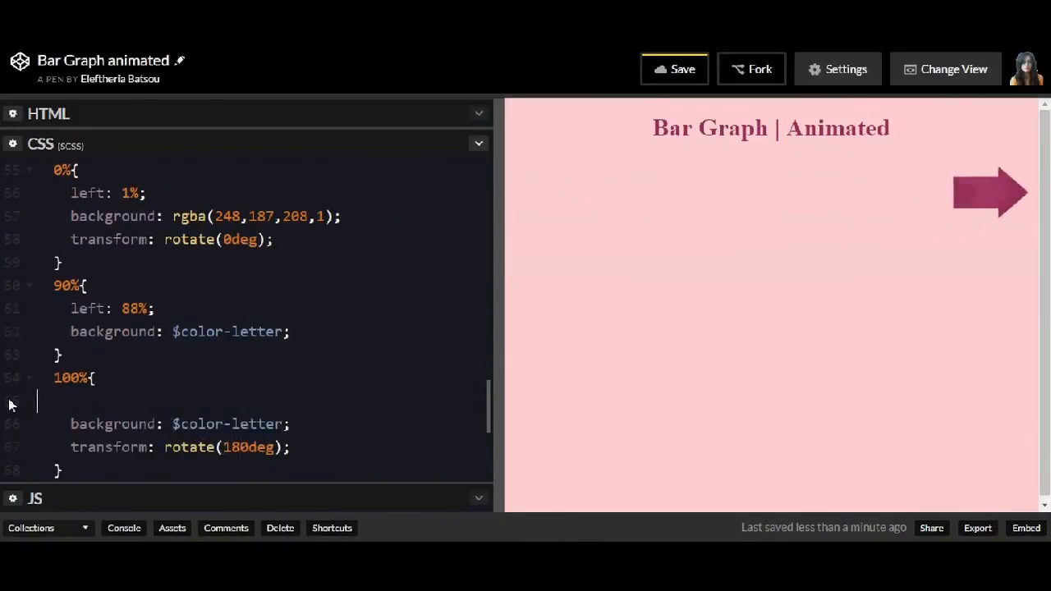
scroll("up", 3)
type(".num-")
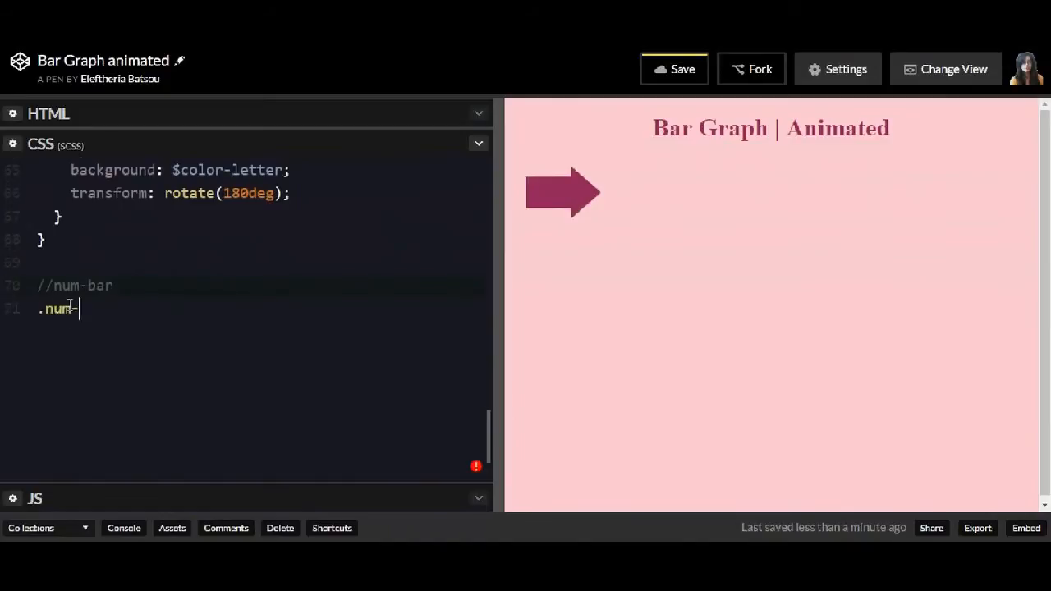
Step: Style .num-bar absolute with $color-letter, and make .num-bar-10 a tick at left -25%, width 160%
scroll("up", 3)
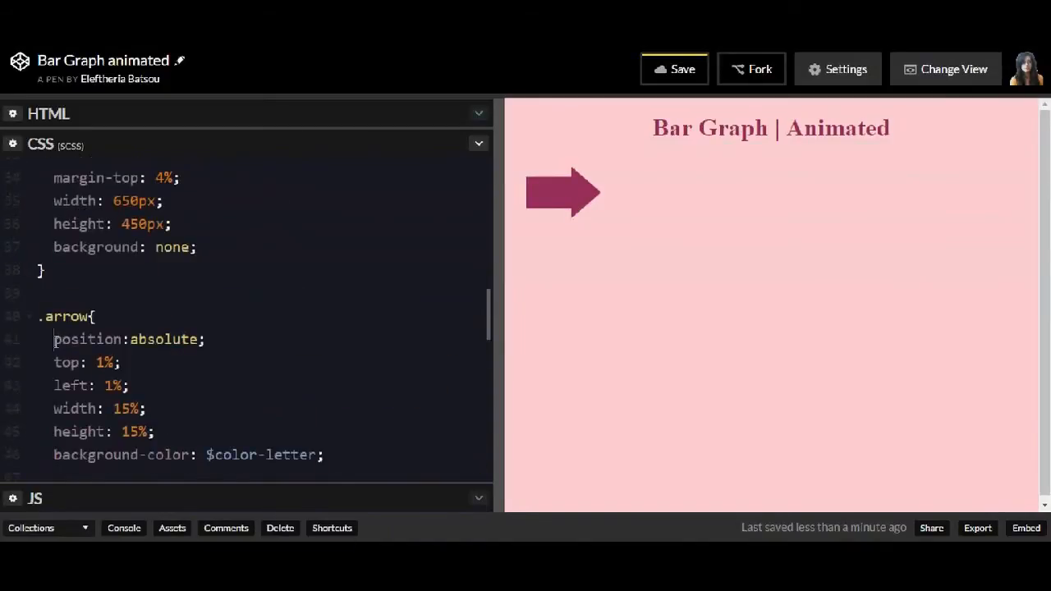
scroll("down", 3)
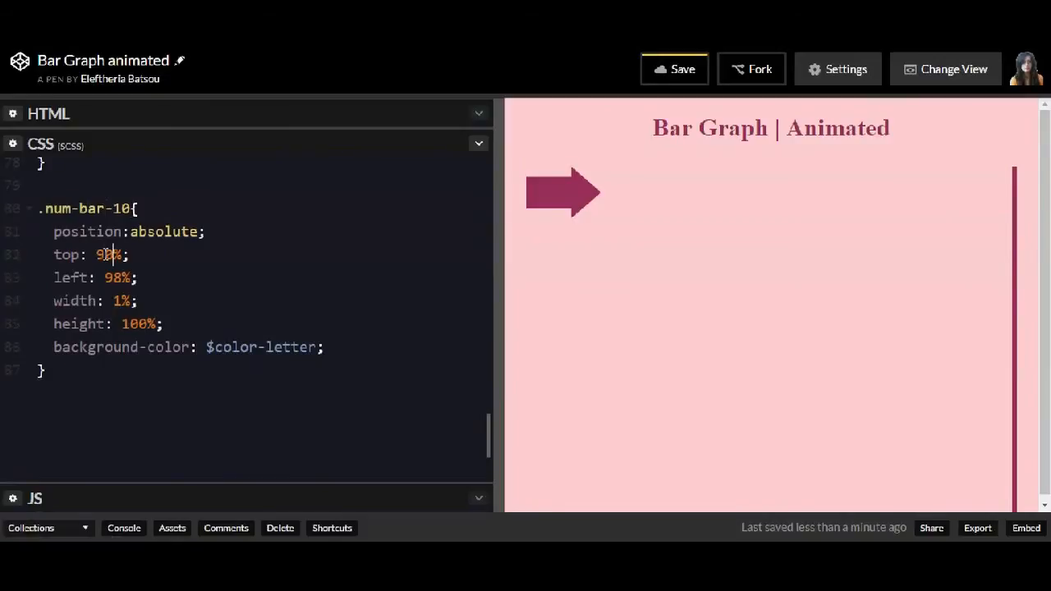
type("-25")
left_click(107, 301)
type("60")
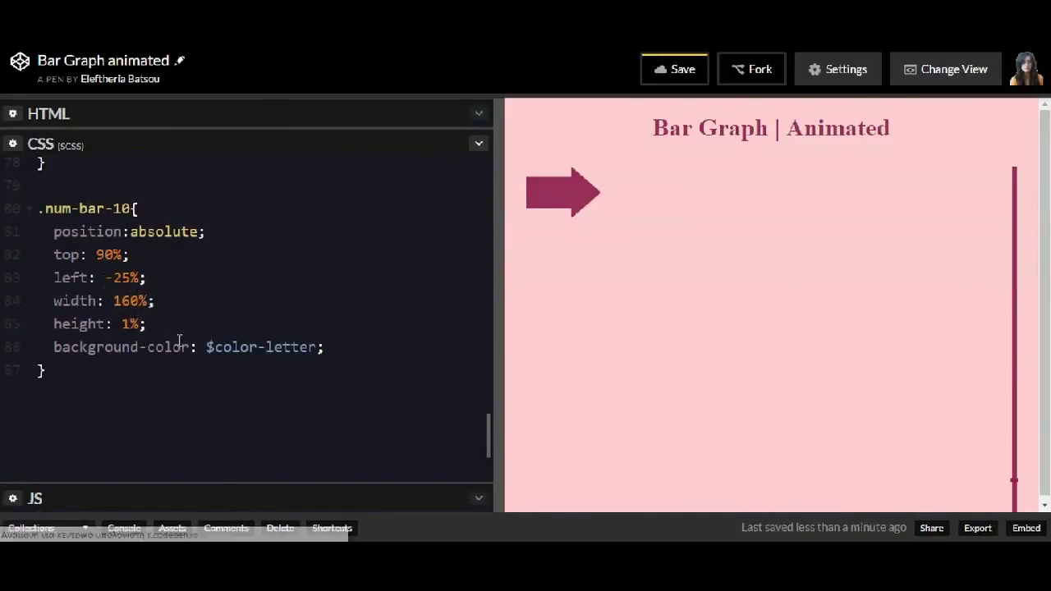
type("$num-10")
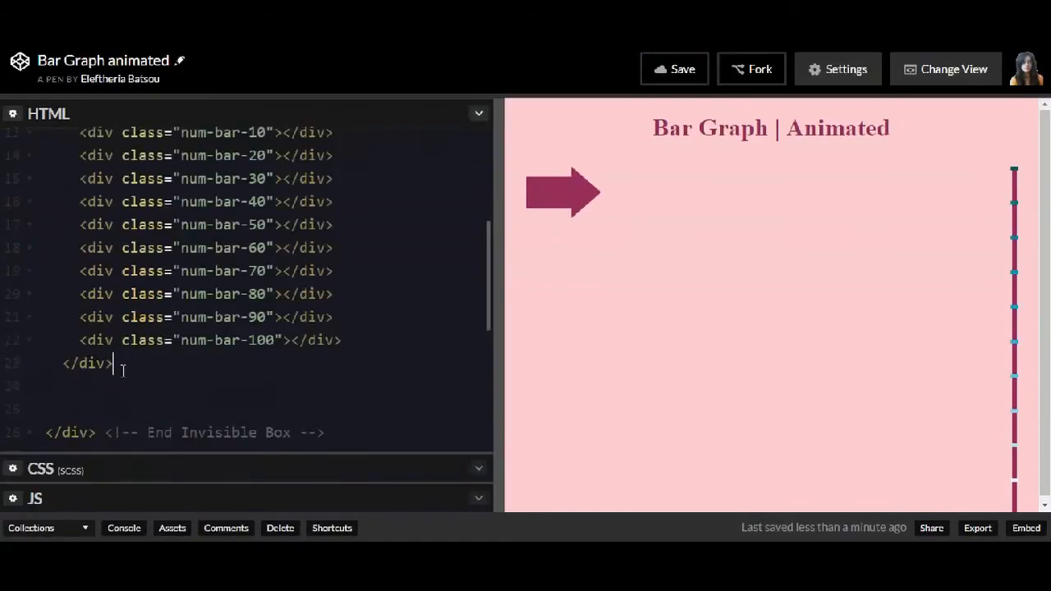
Step: Type graph-1 through graph-5 divs below the num-bar ticks in the HTML
type("<div class=\"graph-1\"></div>")
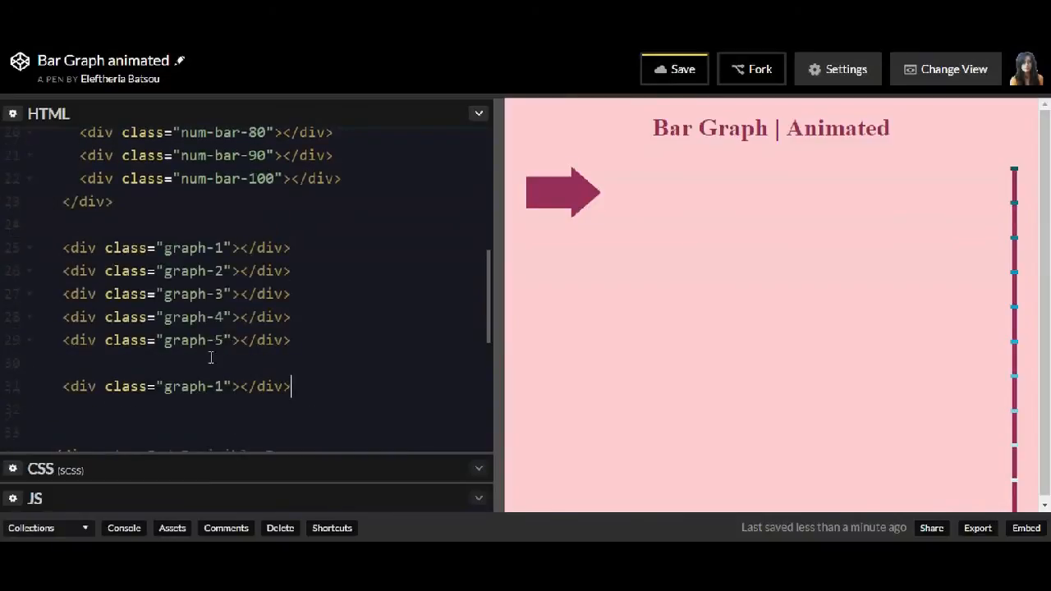
type("line-0")
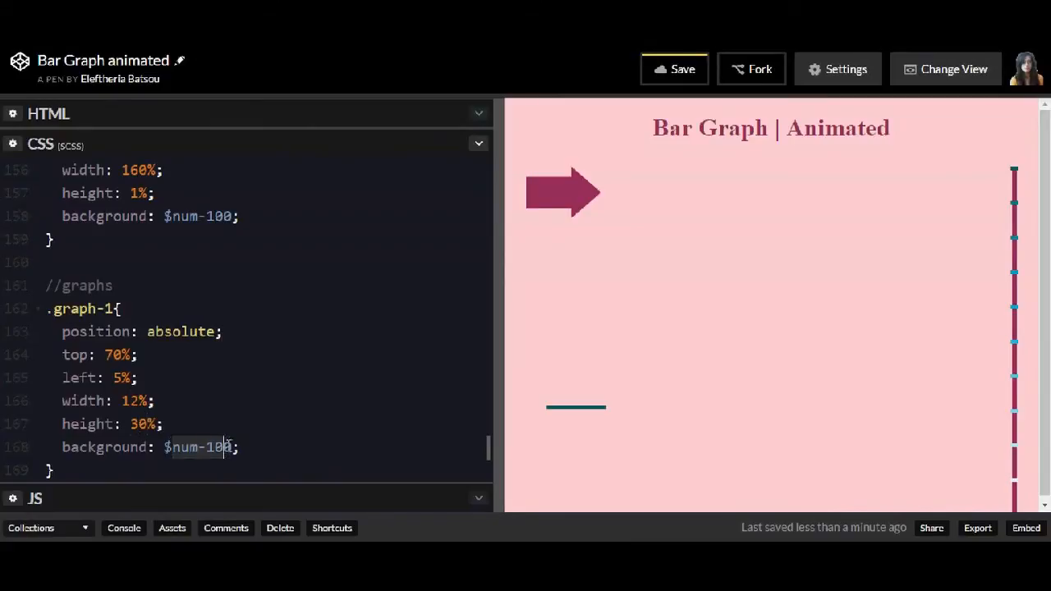
Step: Write .graph-1 to .graph-5 rules with $graph gradient and animations, then an //animations! comment
type("animation: graph-1 3s 1;")
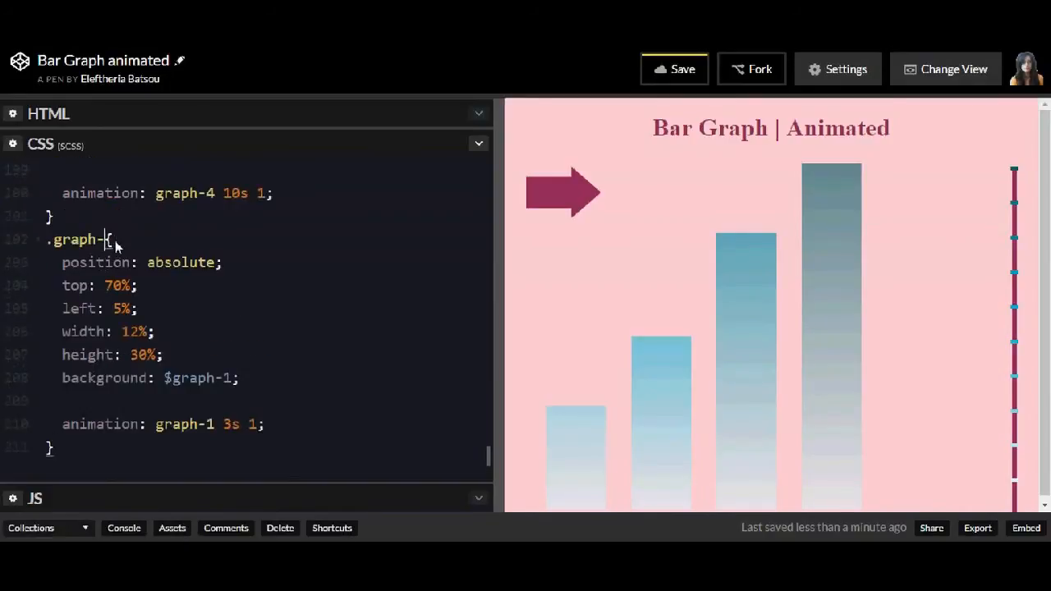
type("5")
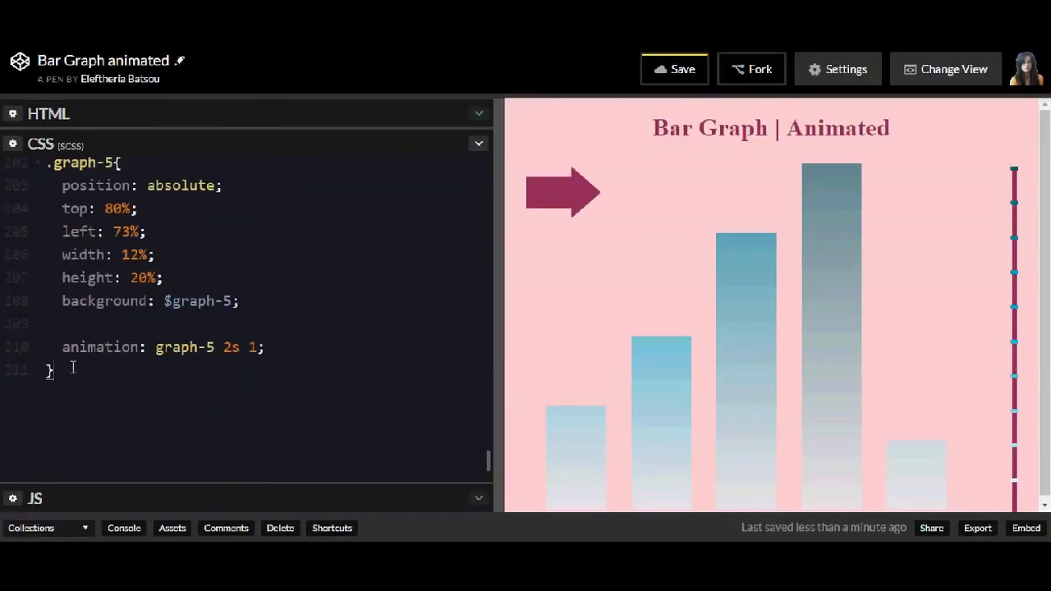
type("//animations!")
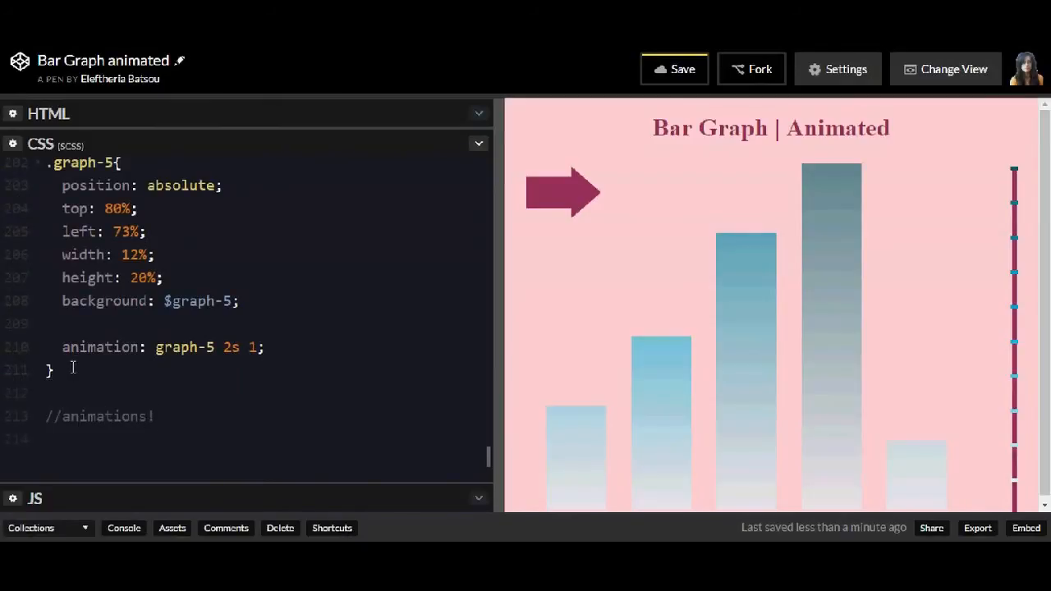
type("@keyframes graph-1")
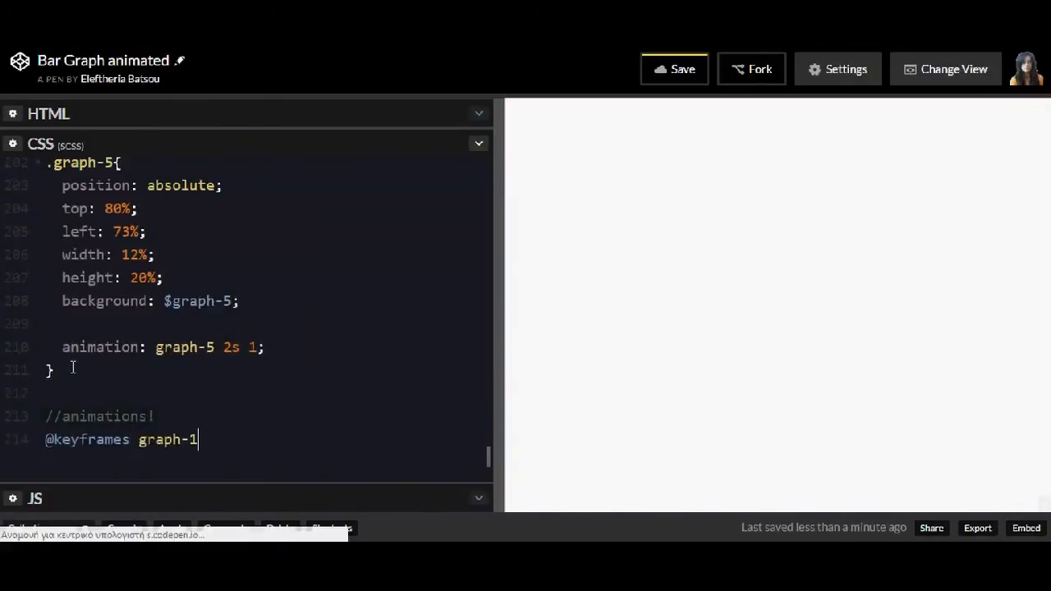
type("{")
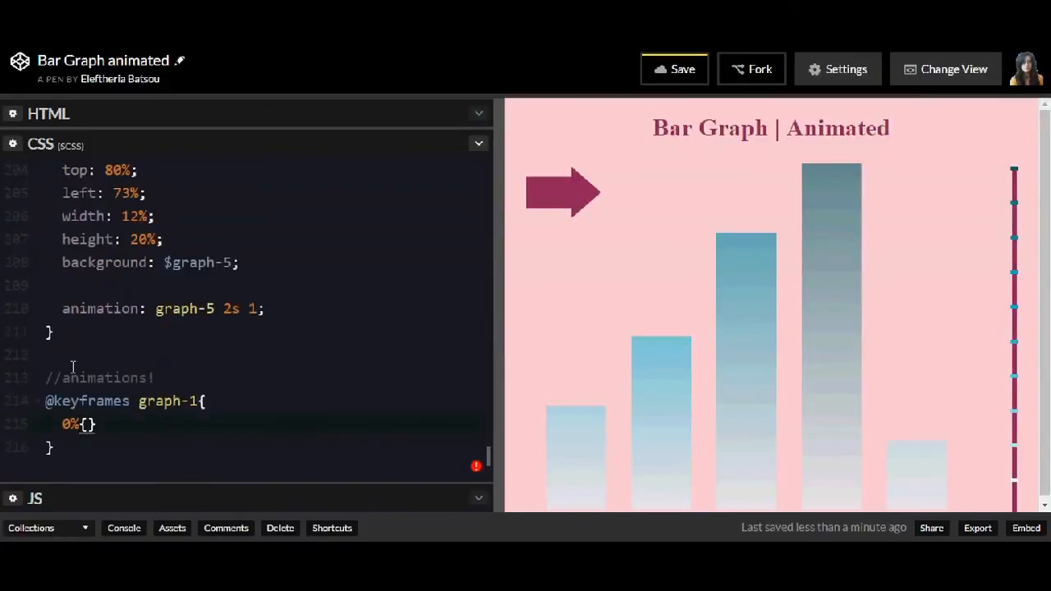
type("height: 0%;")
type("100%{")
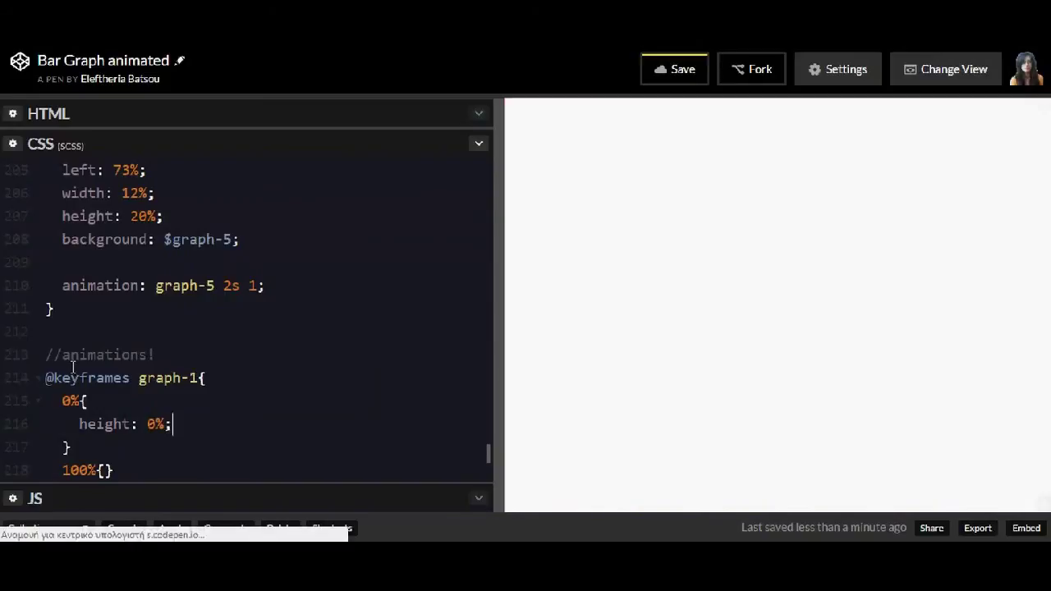
type("top: 100%;")
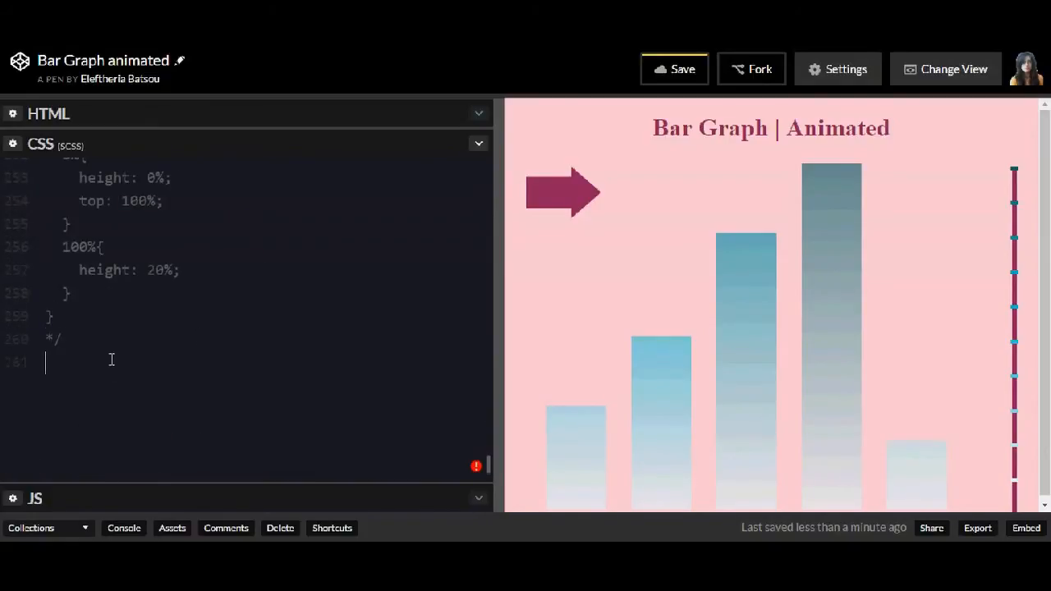
Step: Add a //lines! comment and animated .line-0 to .line-100 rules, e.g. line30 3s 1
type("//lines!")
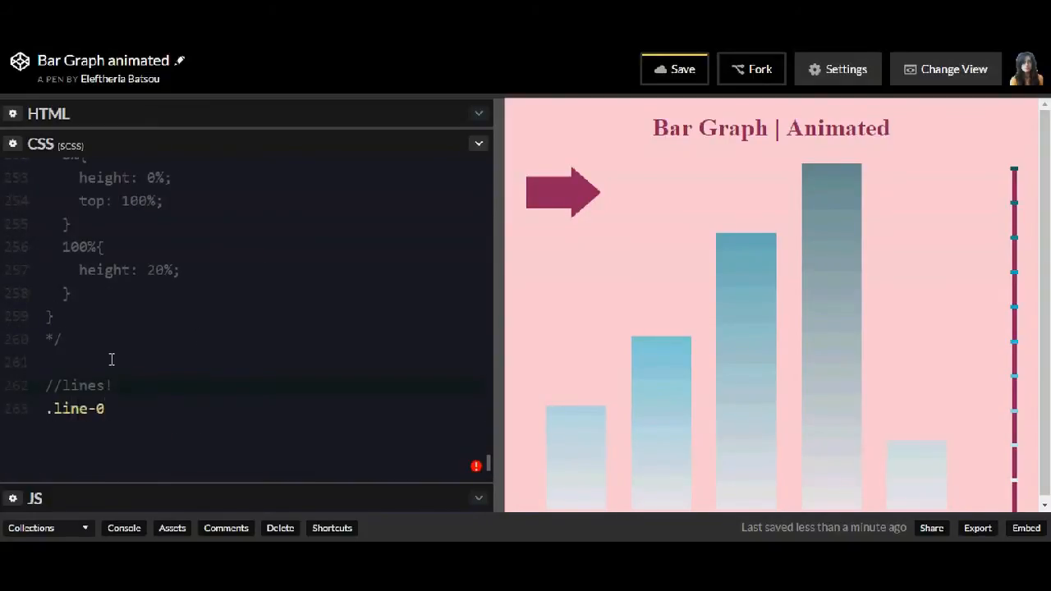
scroll("up", 3)
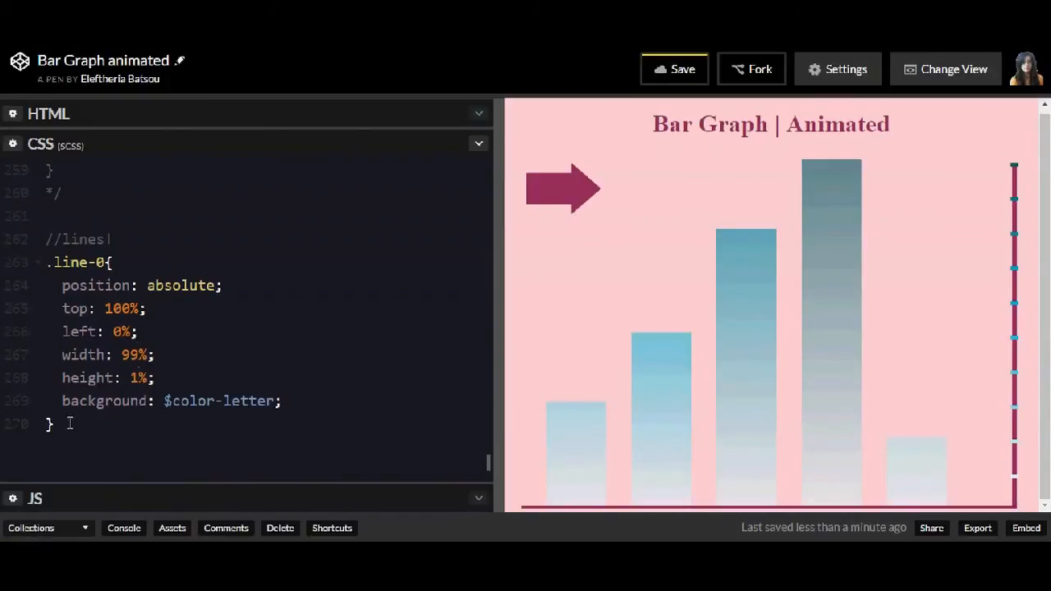
scroll("down", 3)
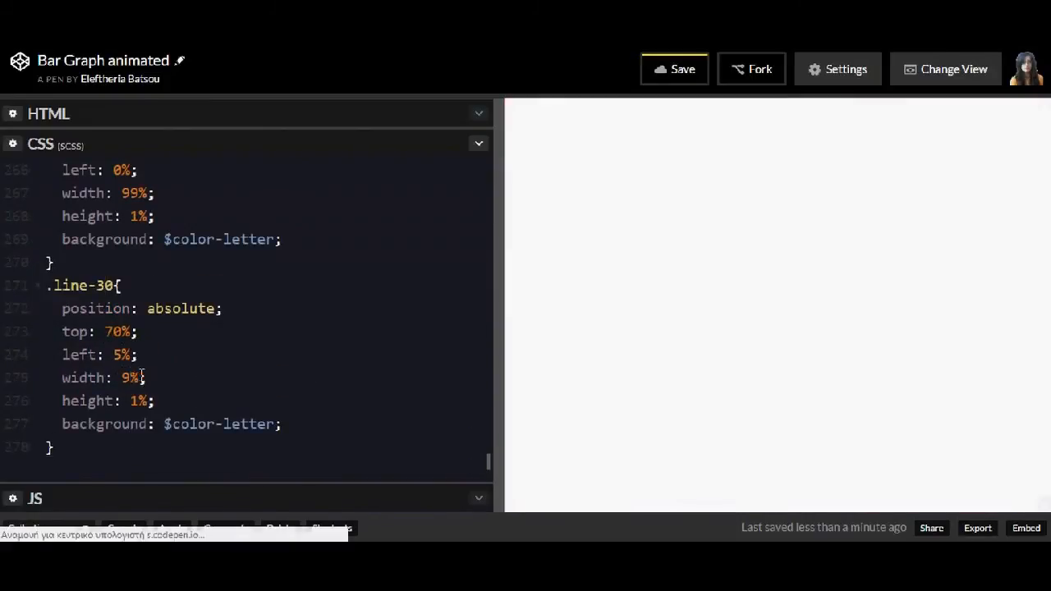
type("animation:")
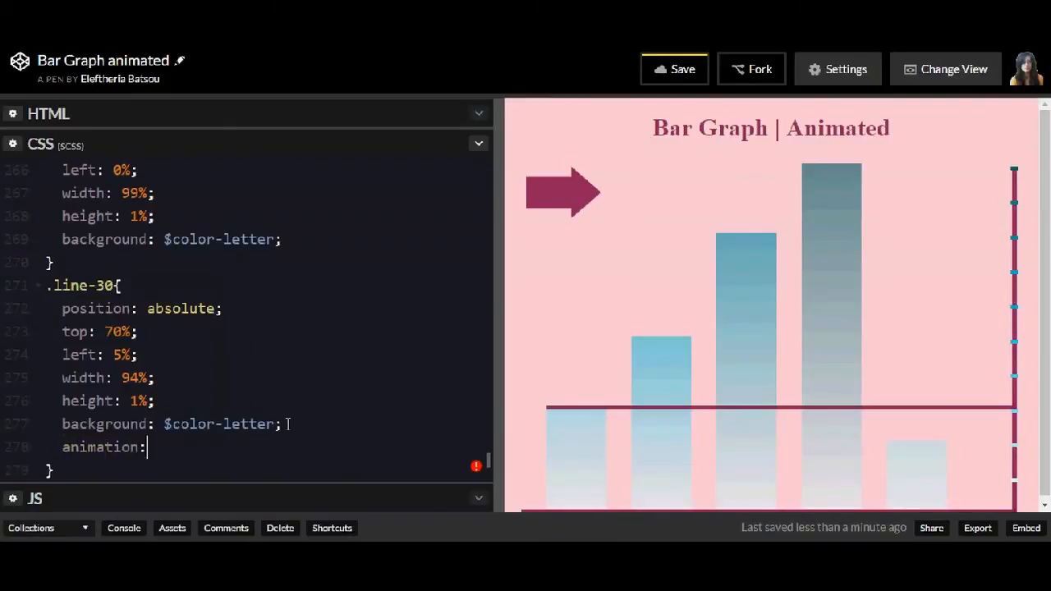
type("line30 3s 1")
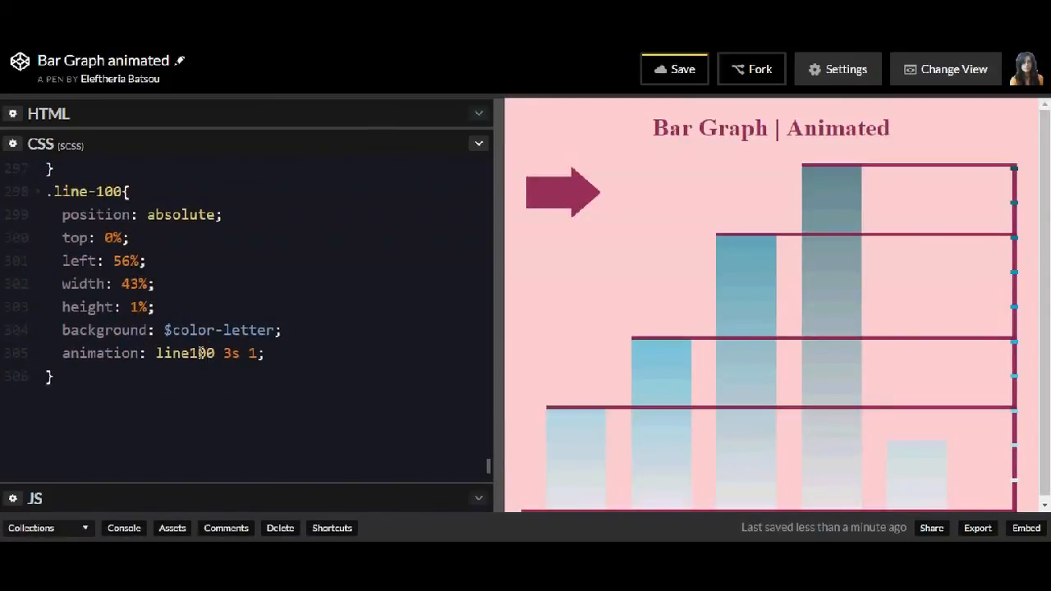
scroll("down", 3)
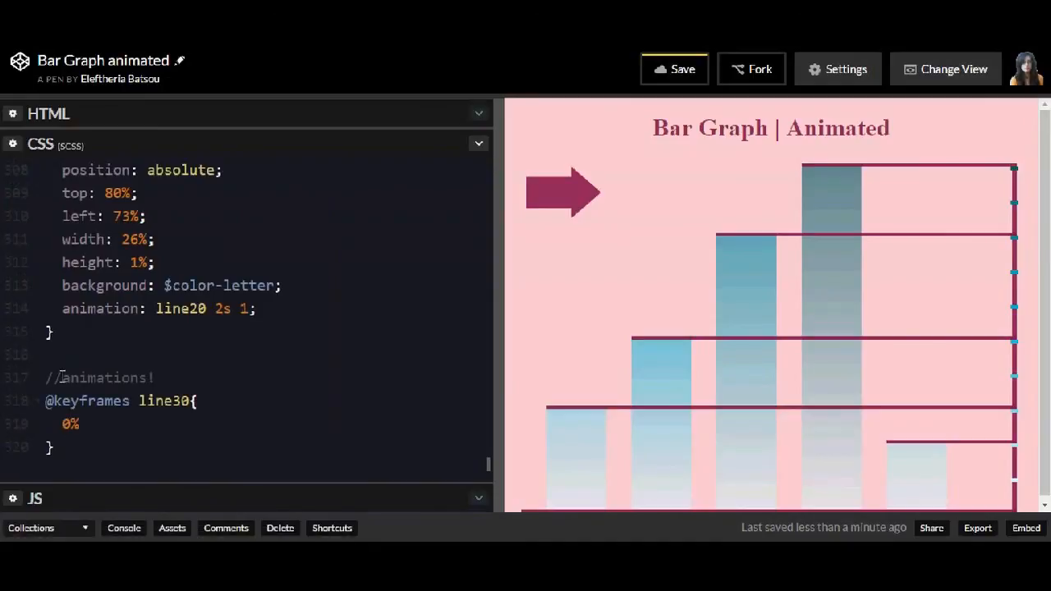
Step: Write a line keyframe going from width 0% at left 99% to width 94%
type("{")
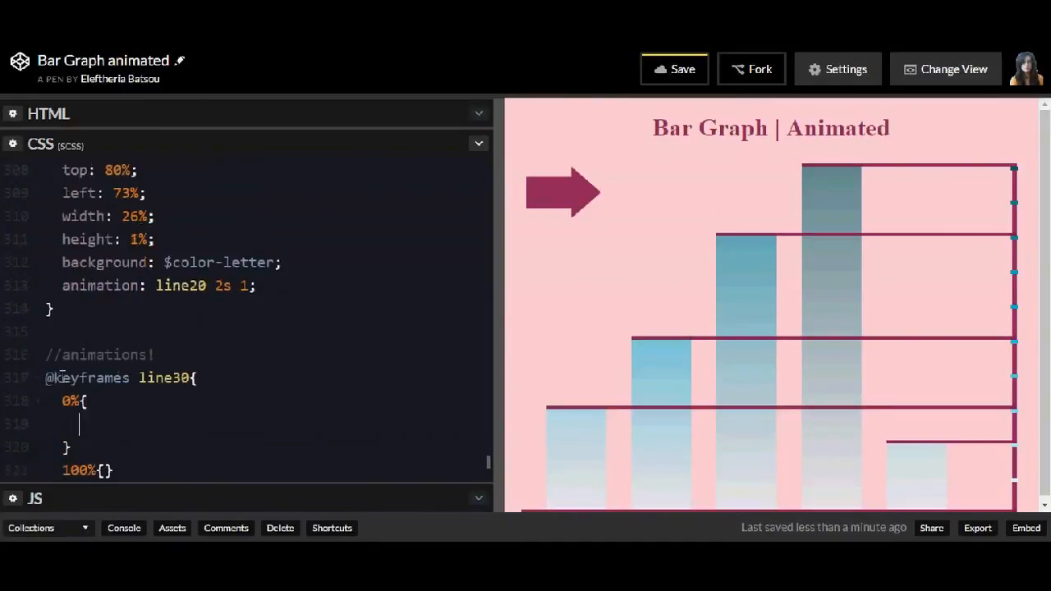
type("width: 0%;")
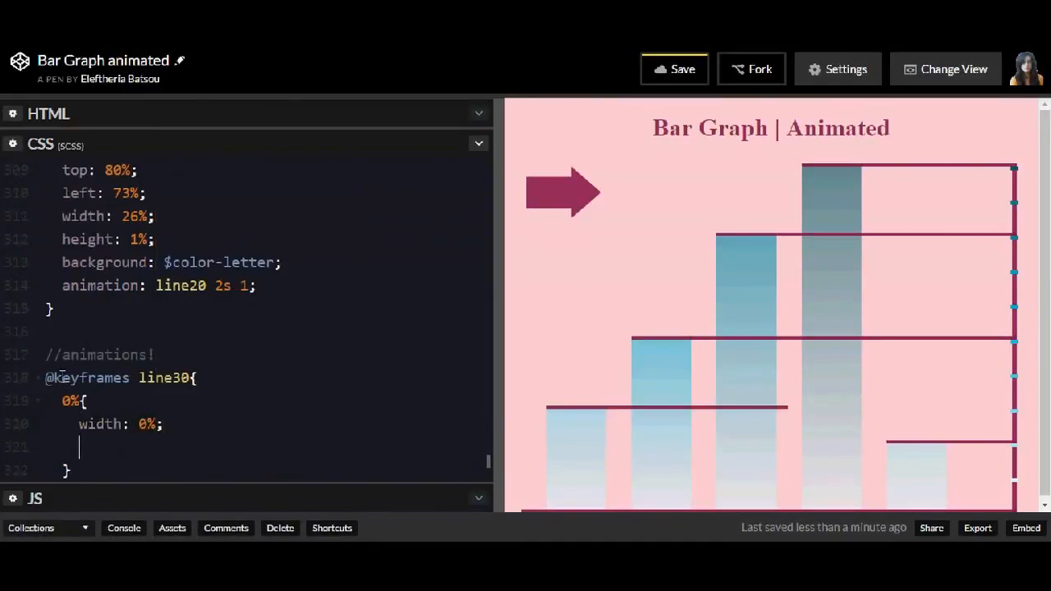
type("left: 99%;")
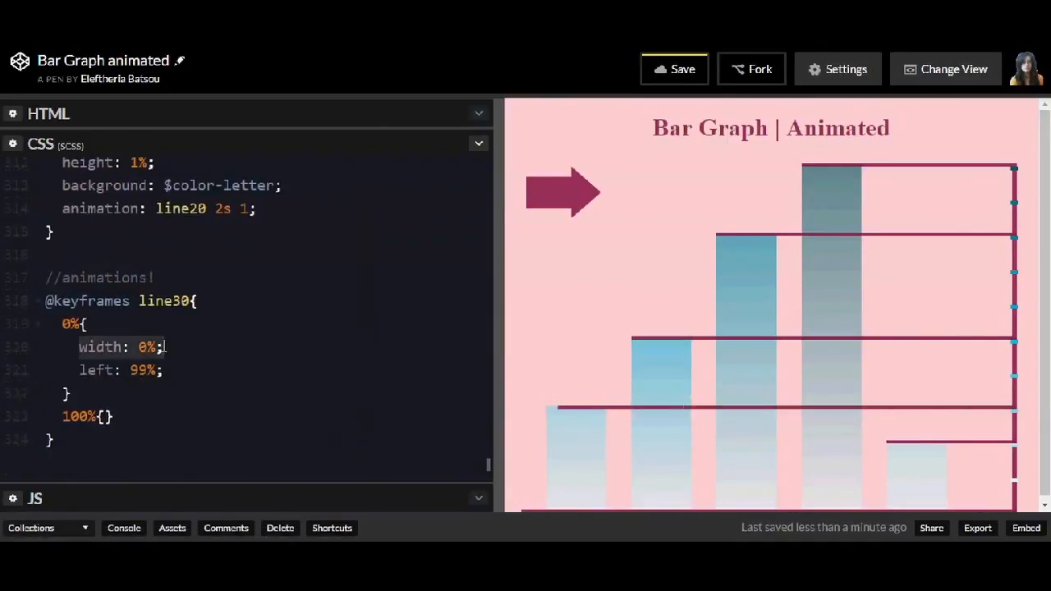
type("width: 94%;")
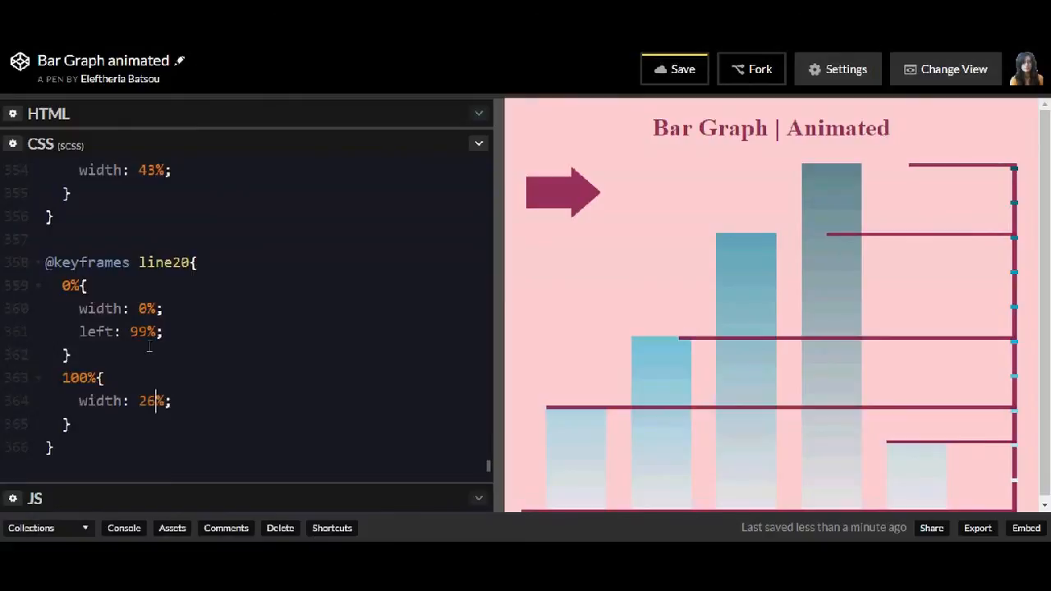
scroll("up", 3)
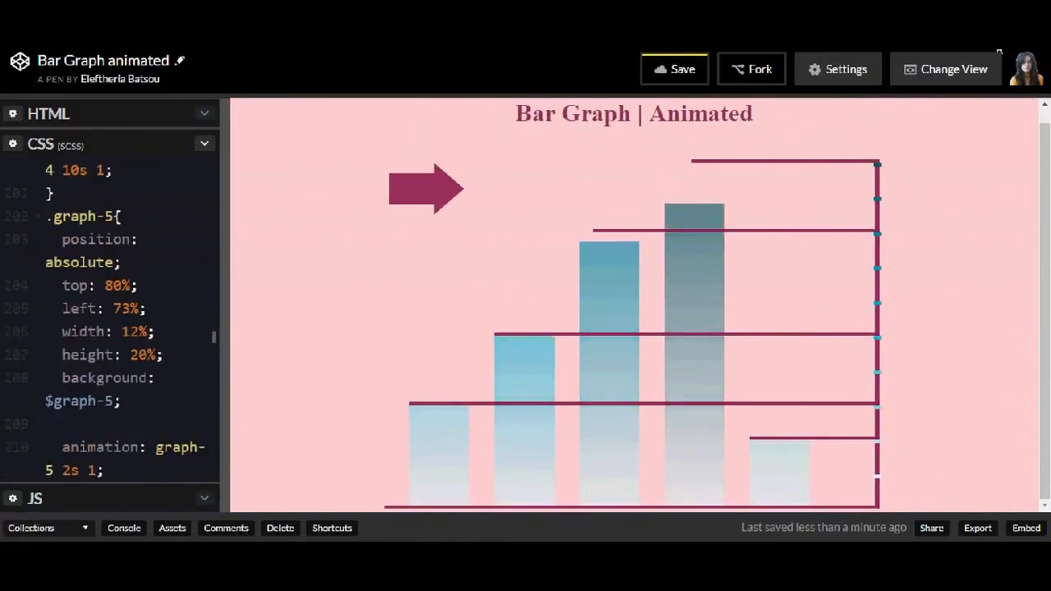
Step: Switch the pen to Full Page view to watch the bars and lines animate
left_click(946, 69)
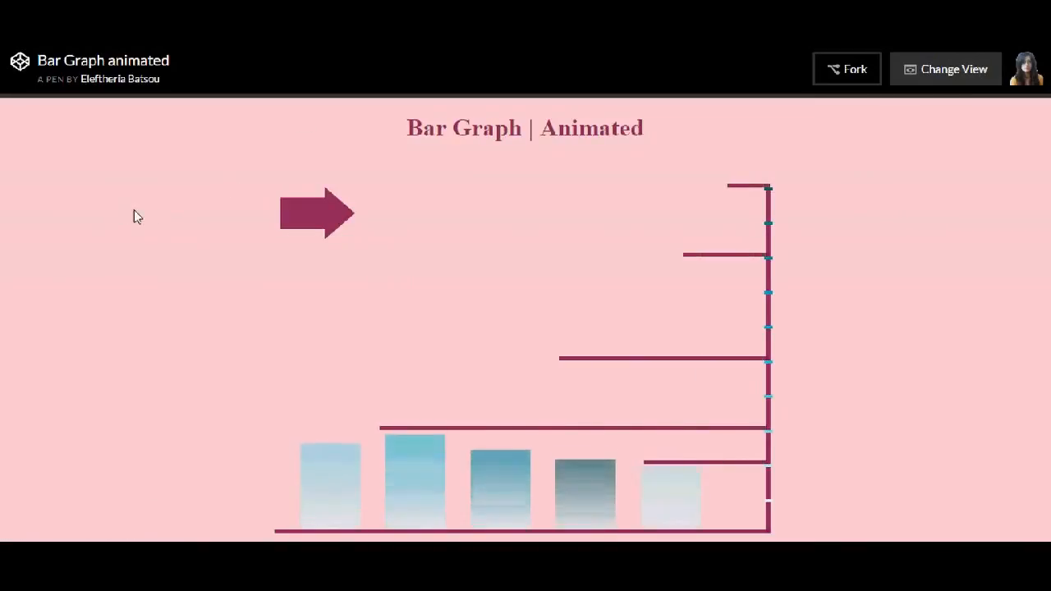